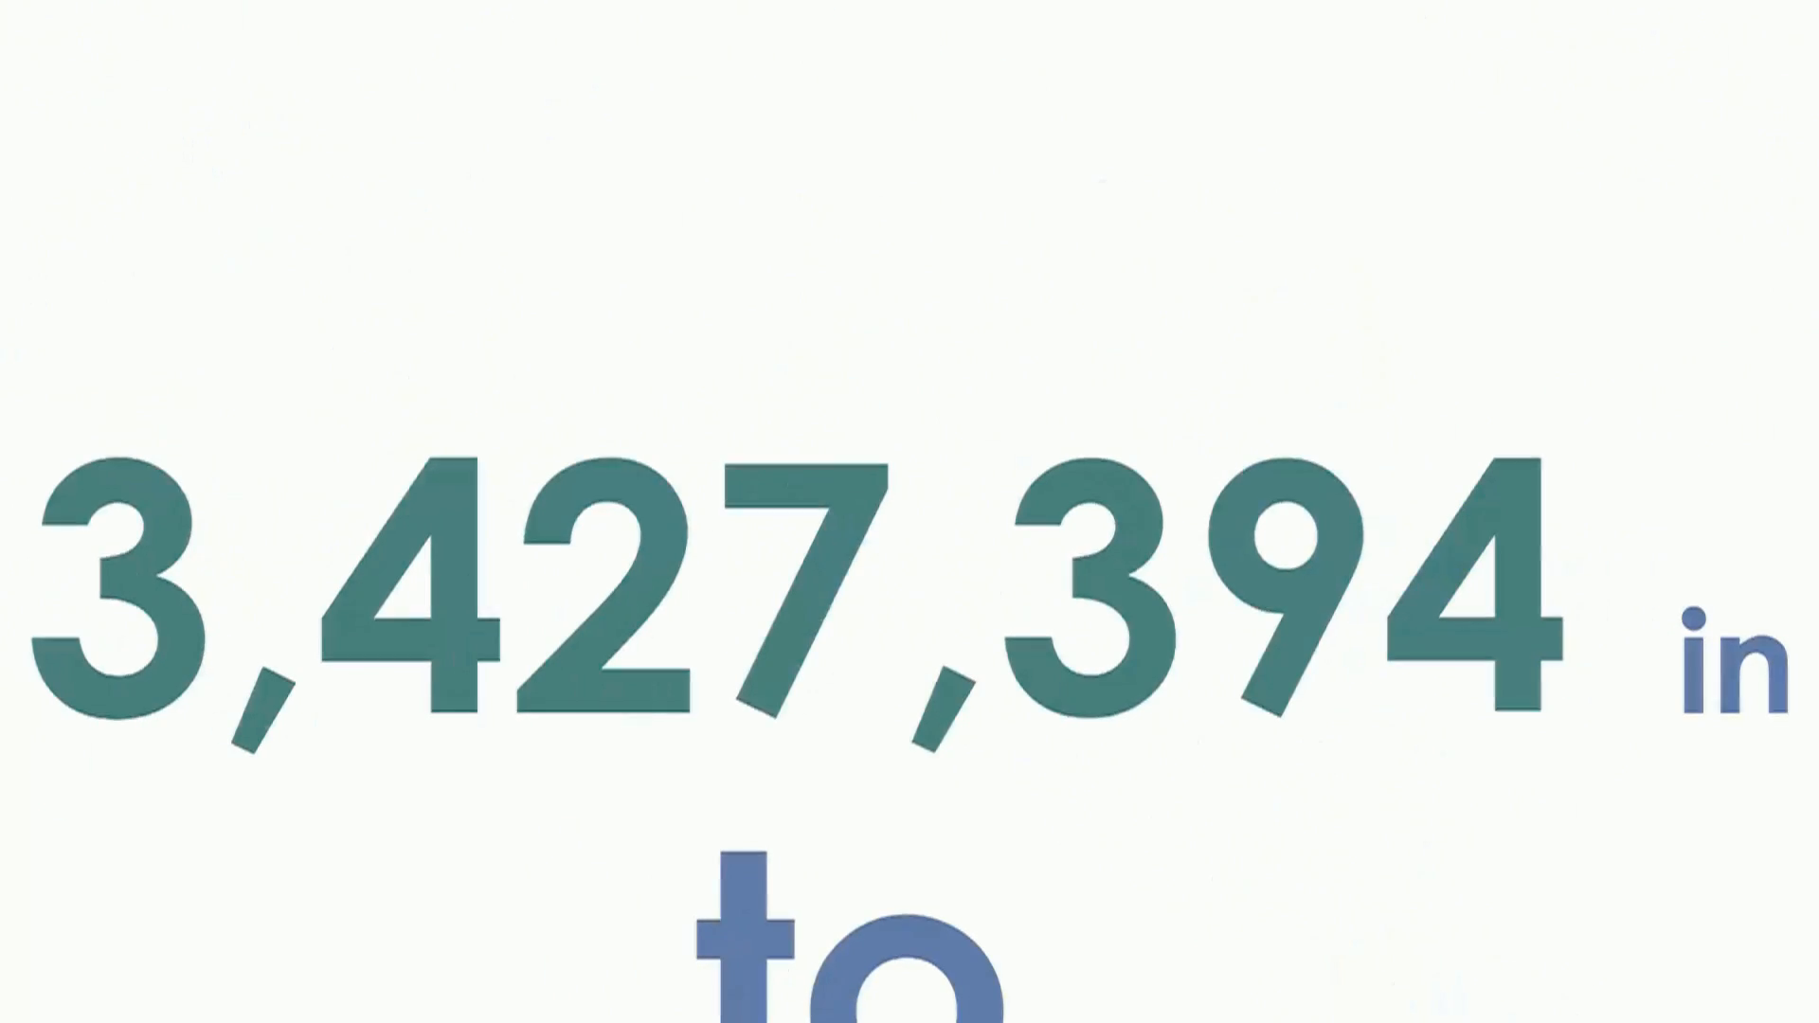
{"action": "scroll", "scroll_direction": "down", "scroll_amount": 3}
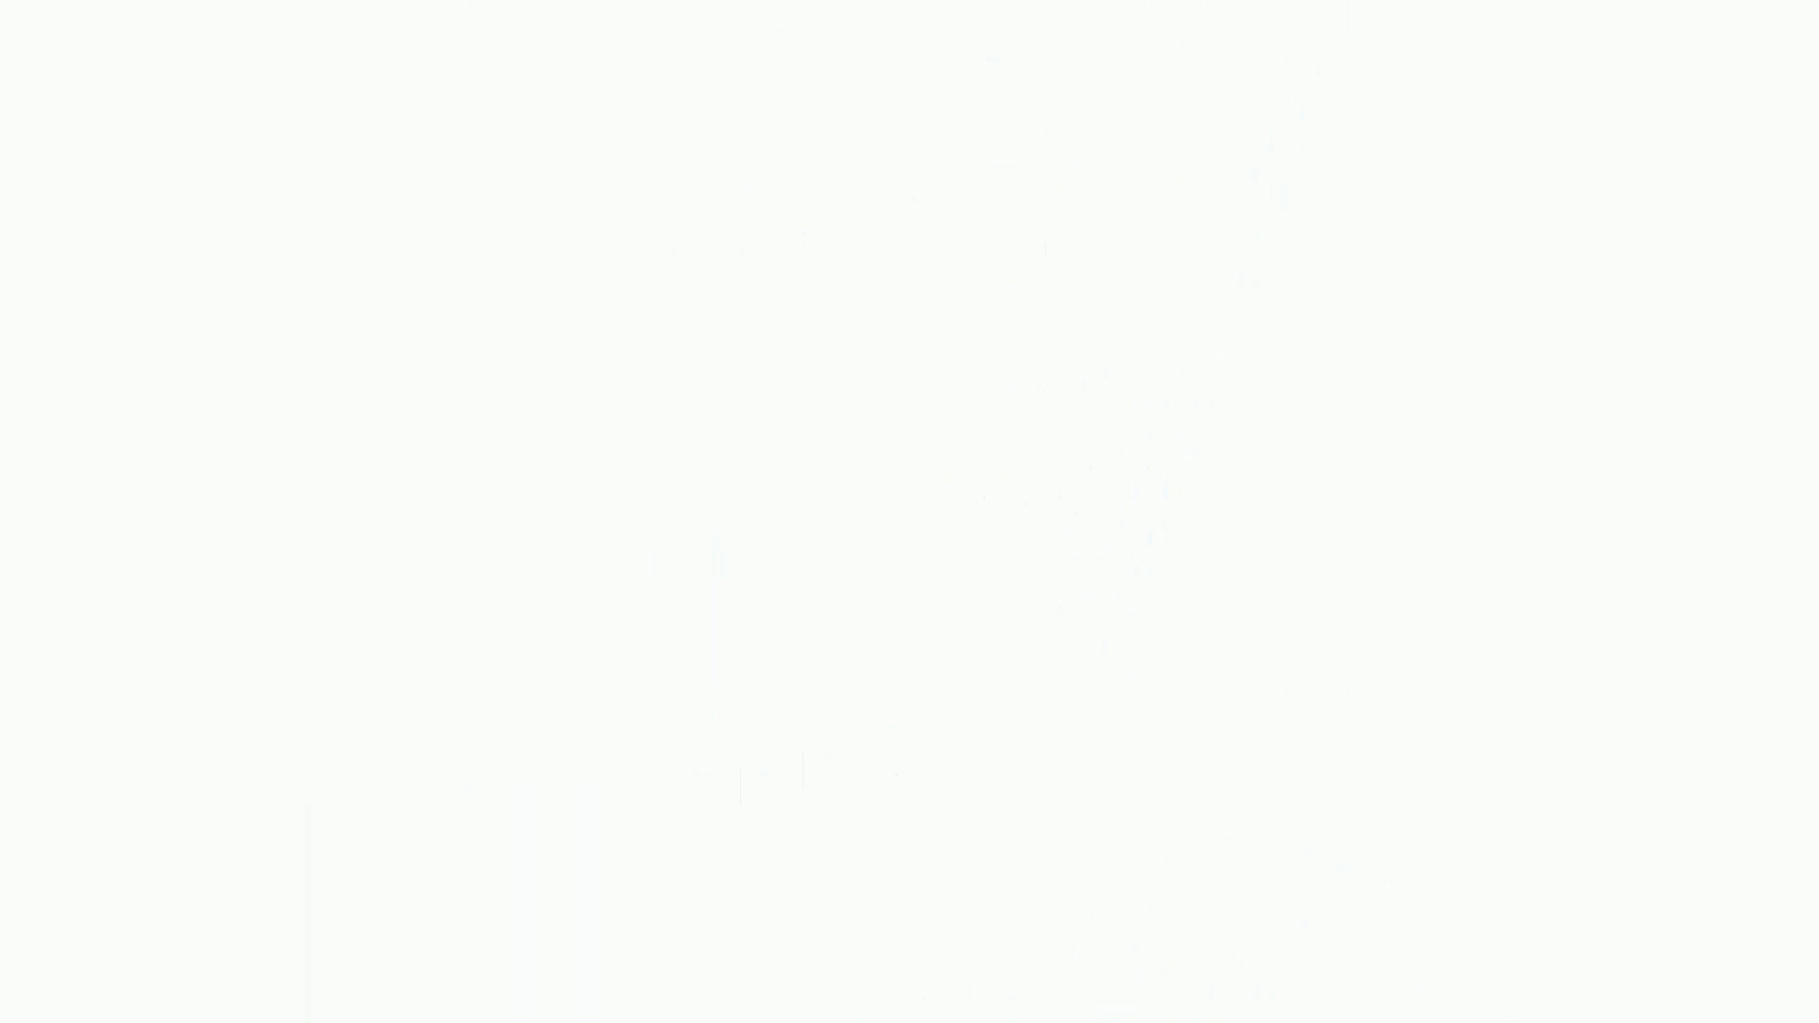
{"action": "type", "text": "Why are there o"}
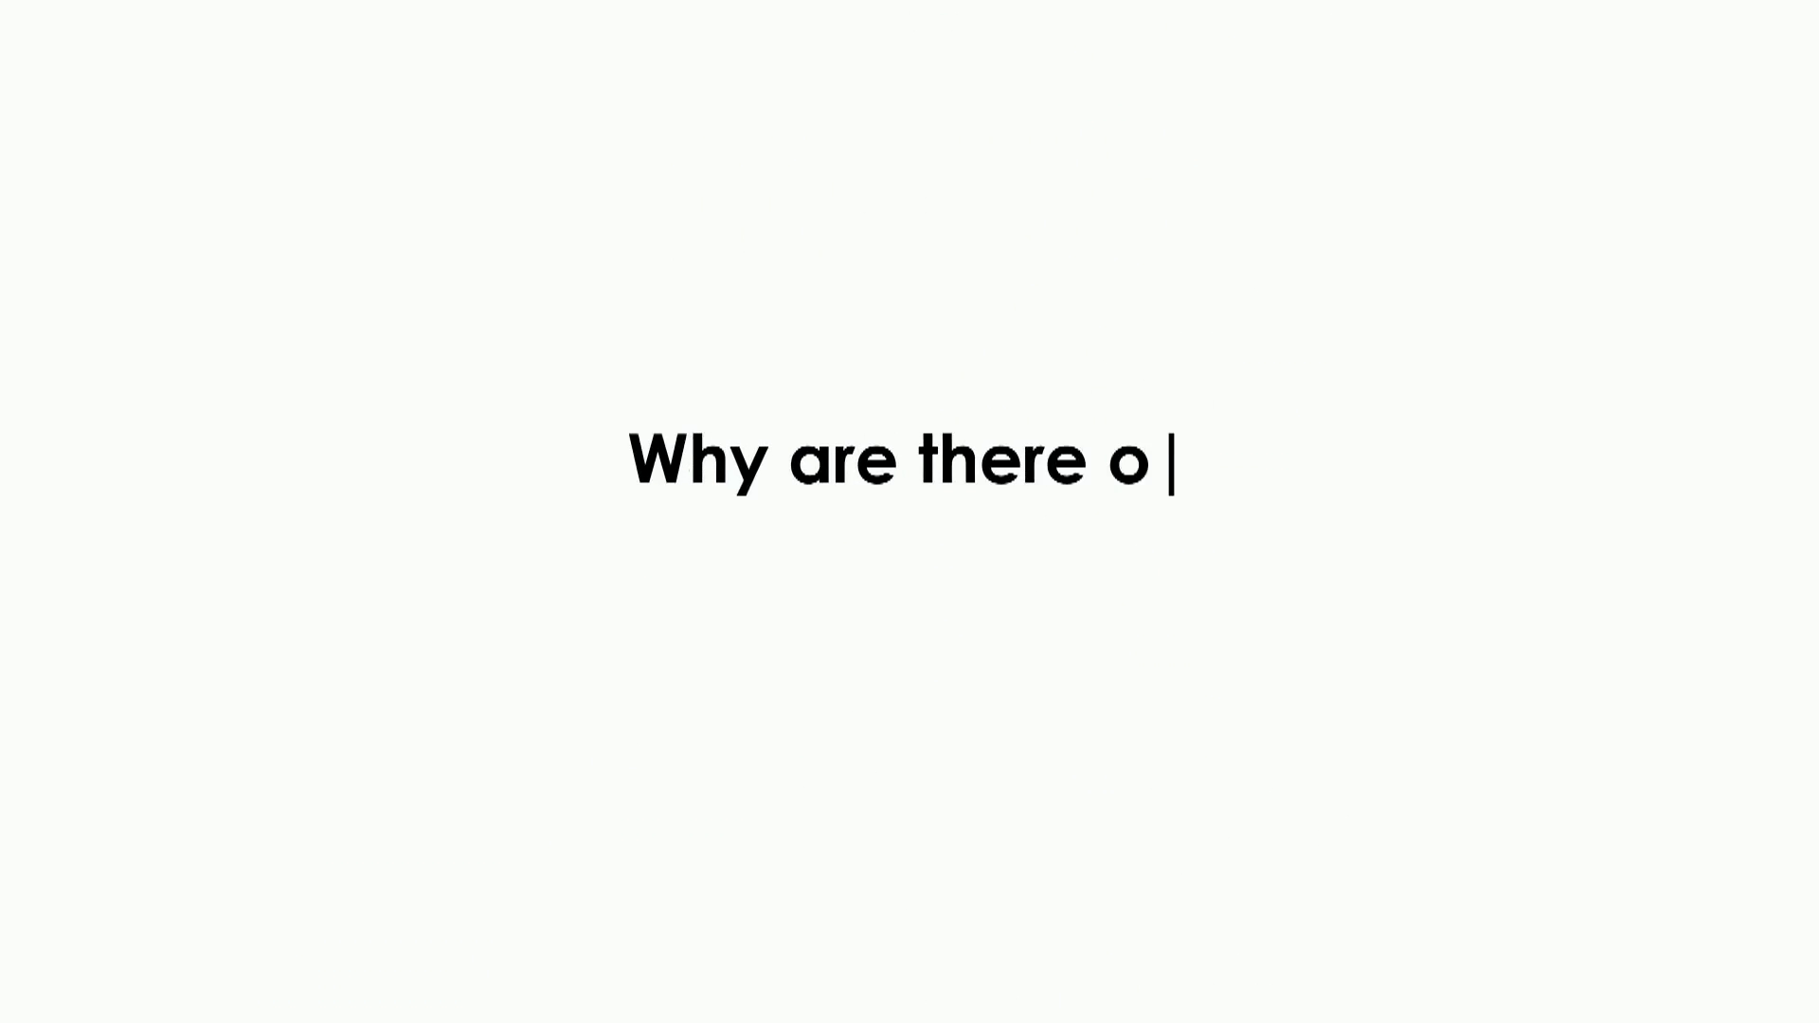
{"action": "type", "text": "nly a small amount of 6 years old studen"}
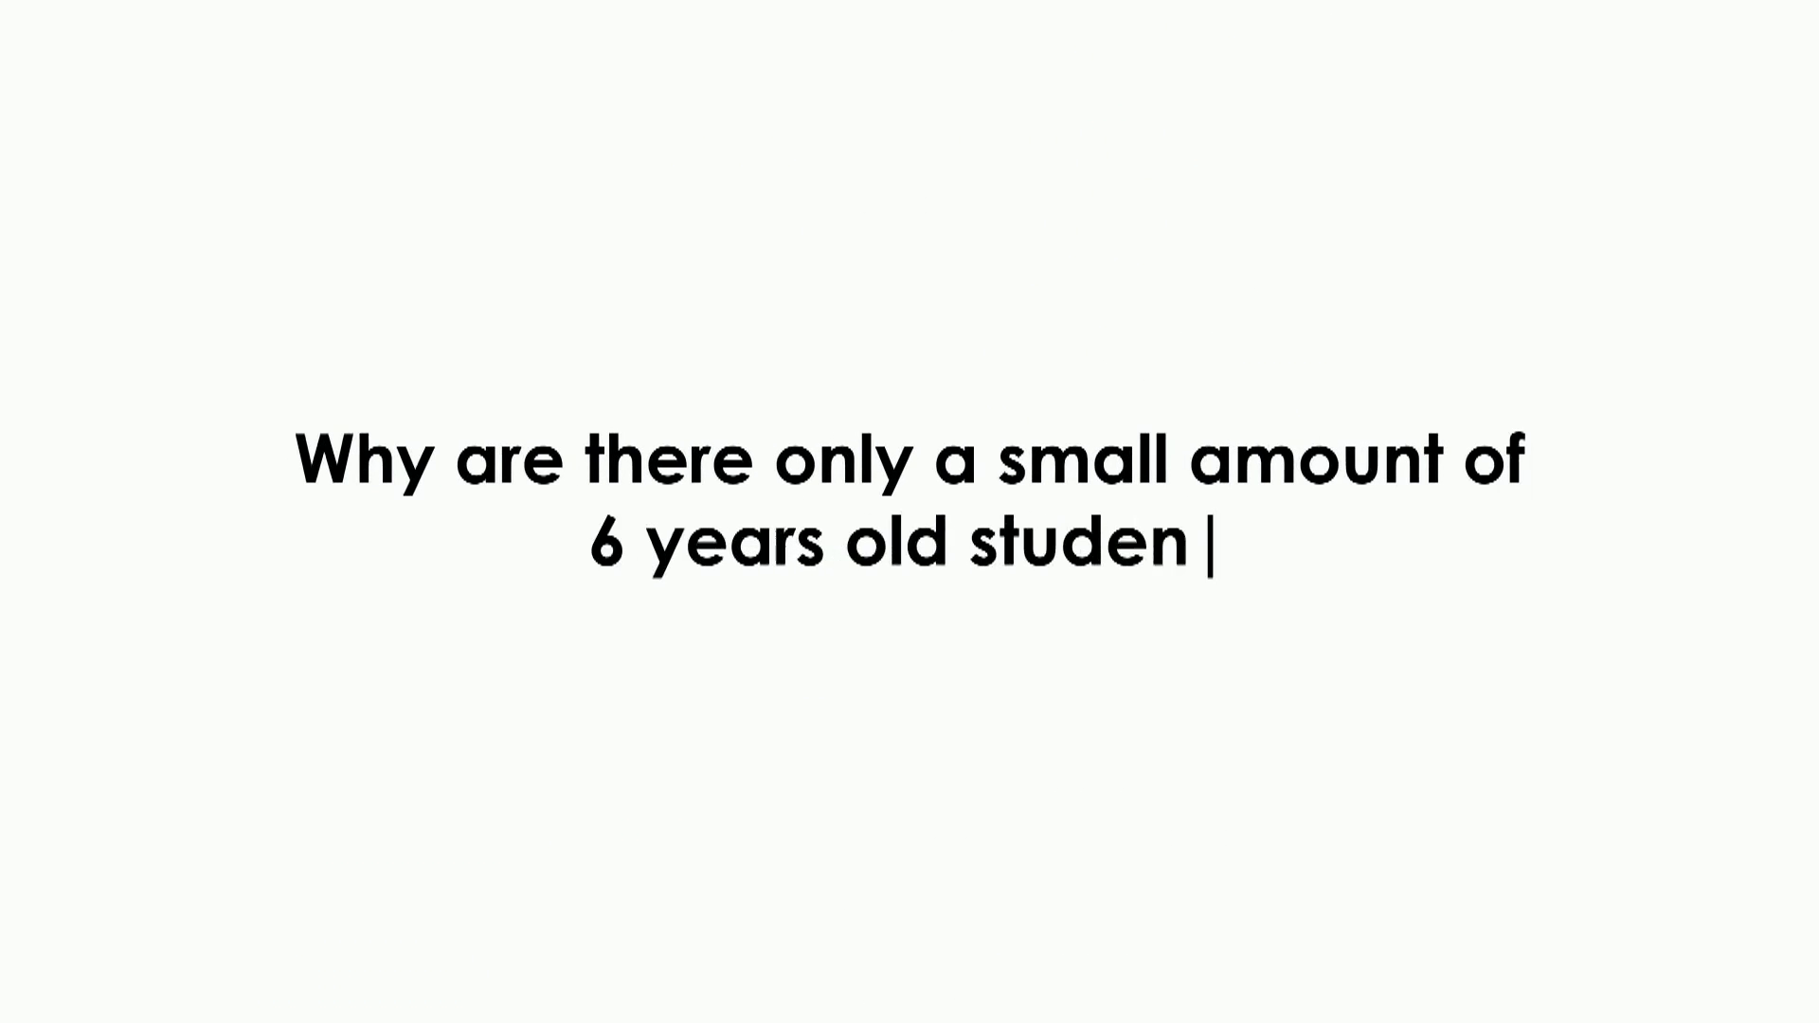
{"action": "type", "text": "ts going to school?"}
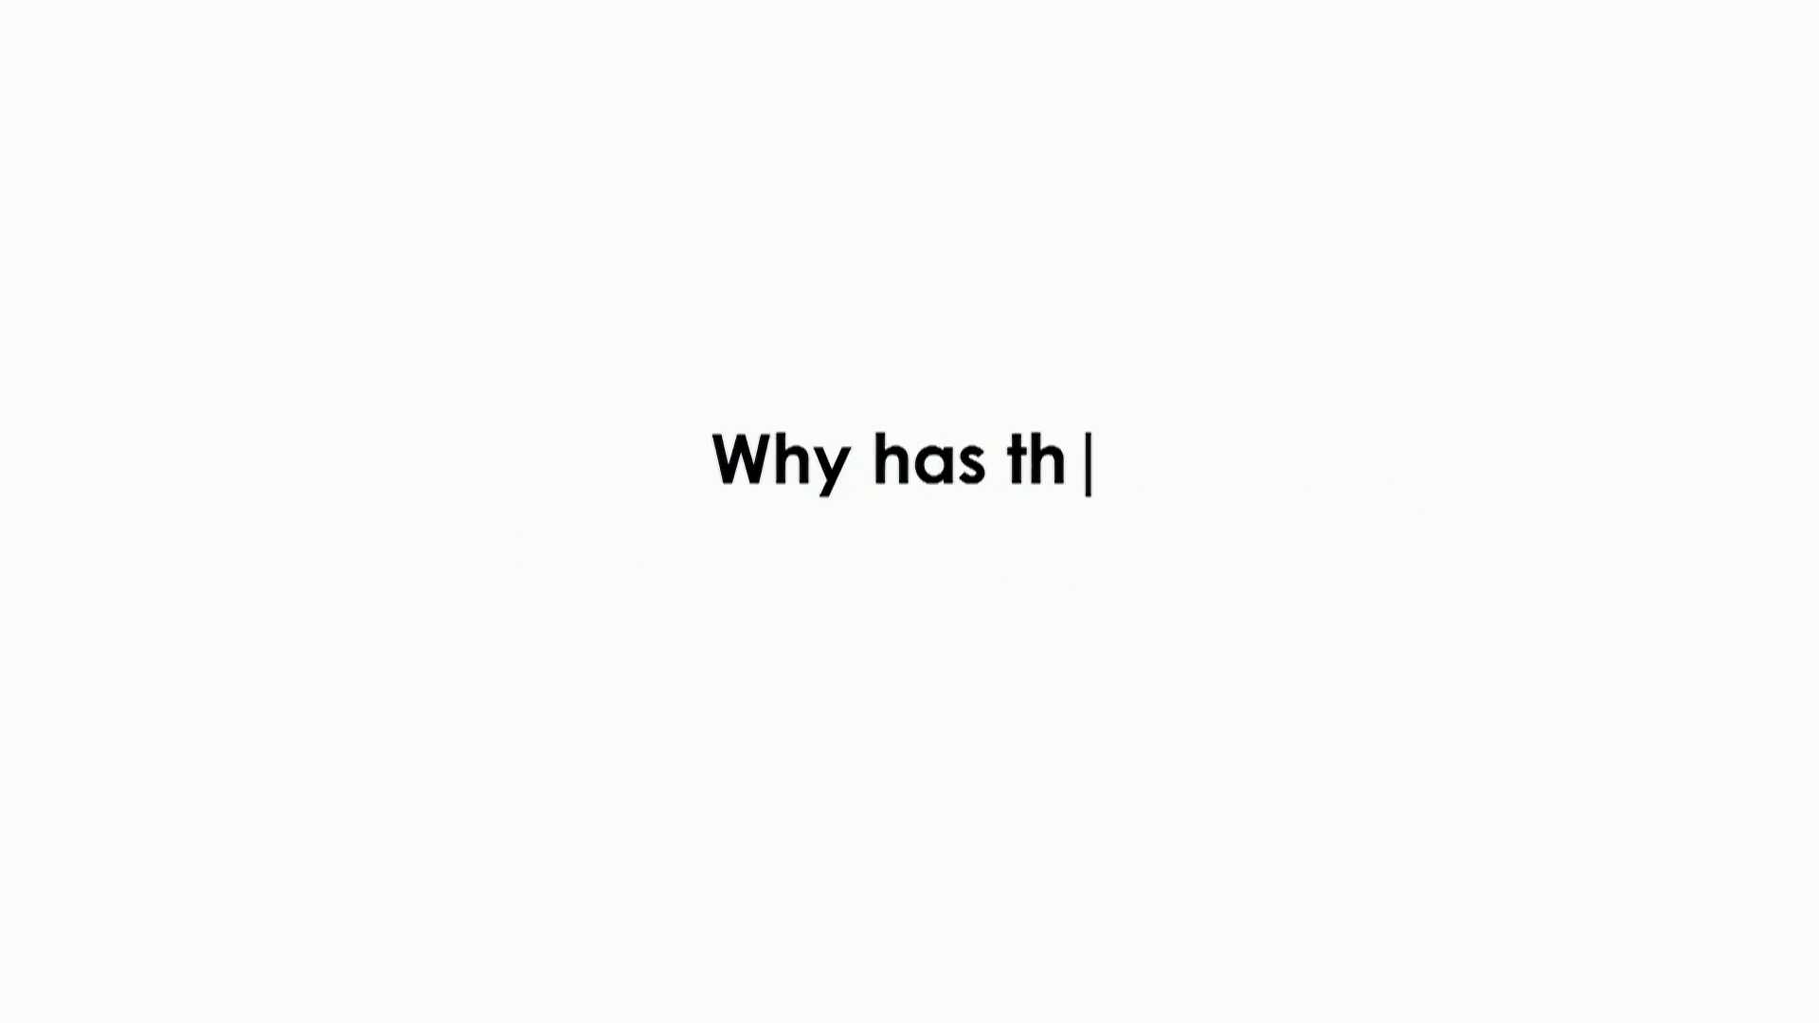
{"action": "type", "text": "e number of students dramatically drop"}
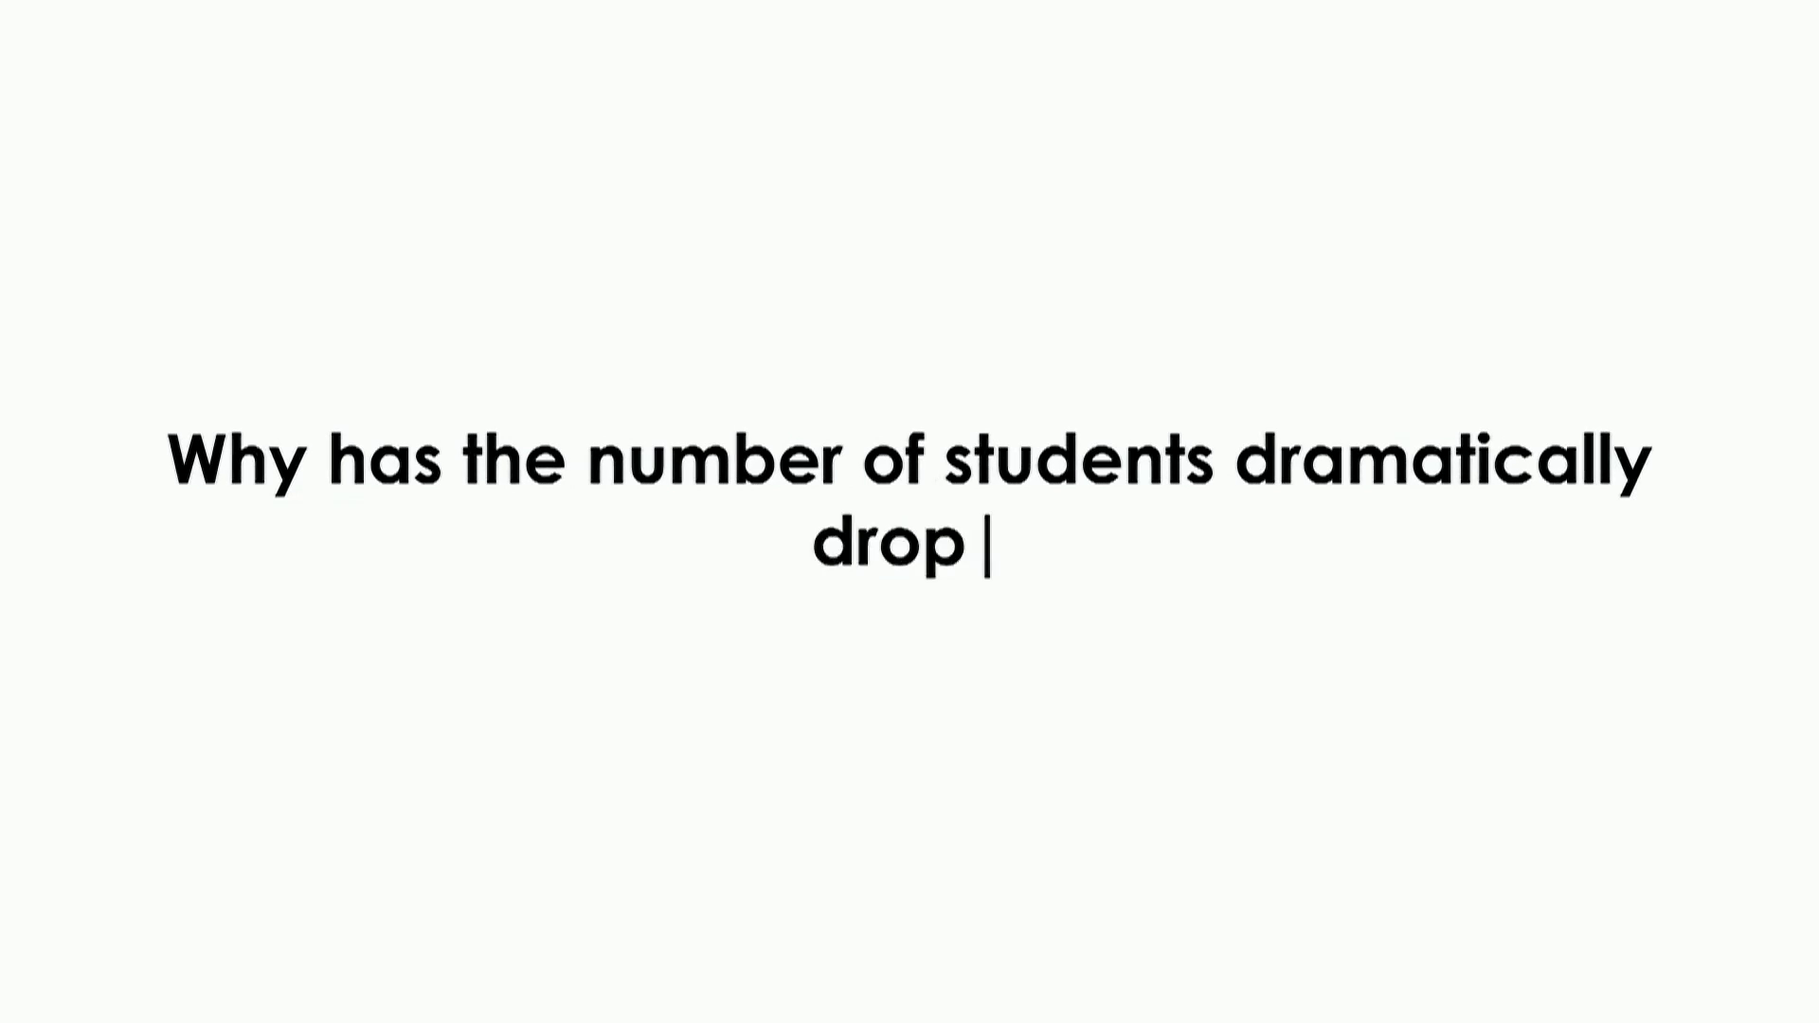
{"action": "type", "text": "ped after 11 years old?"}
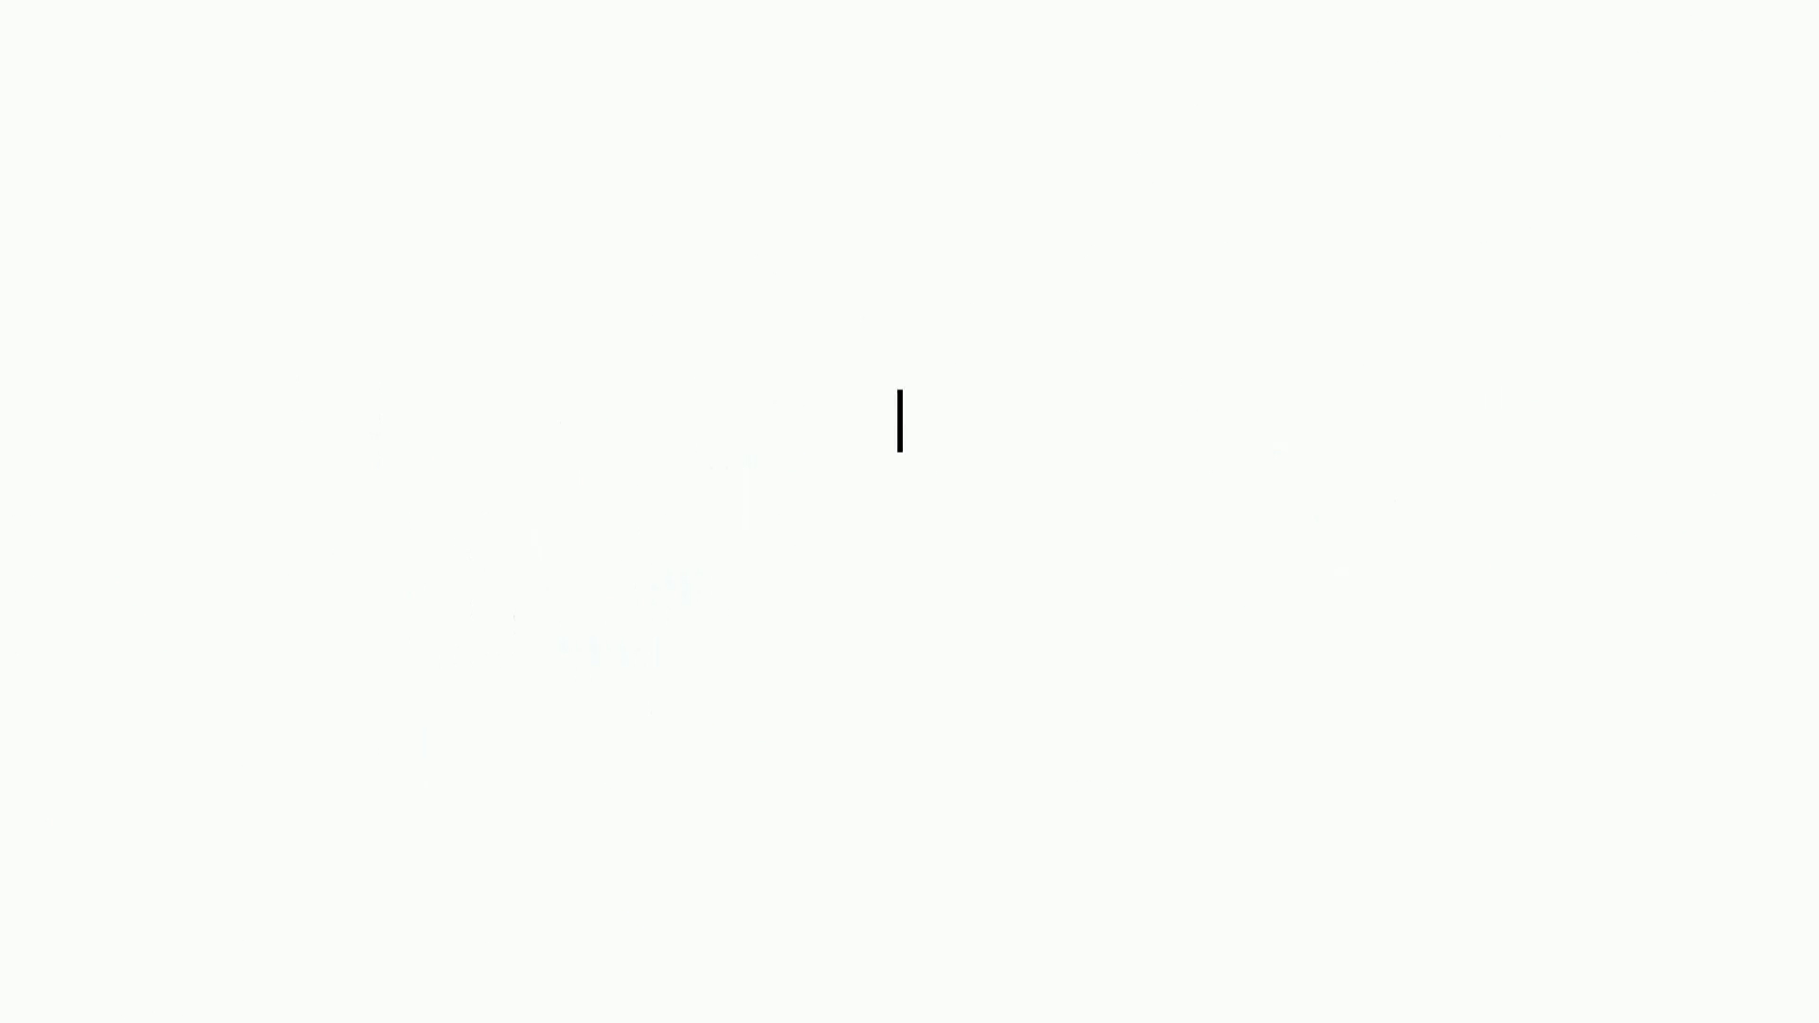
{"action": "type", "text": "We hope these statistics will"}
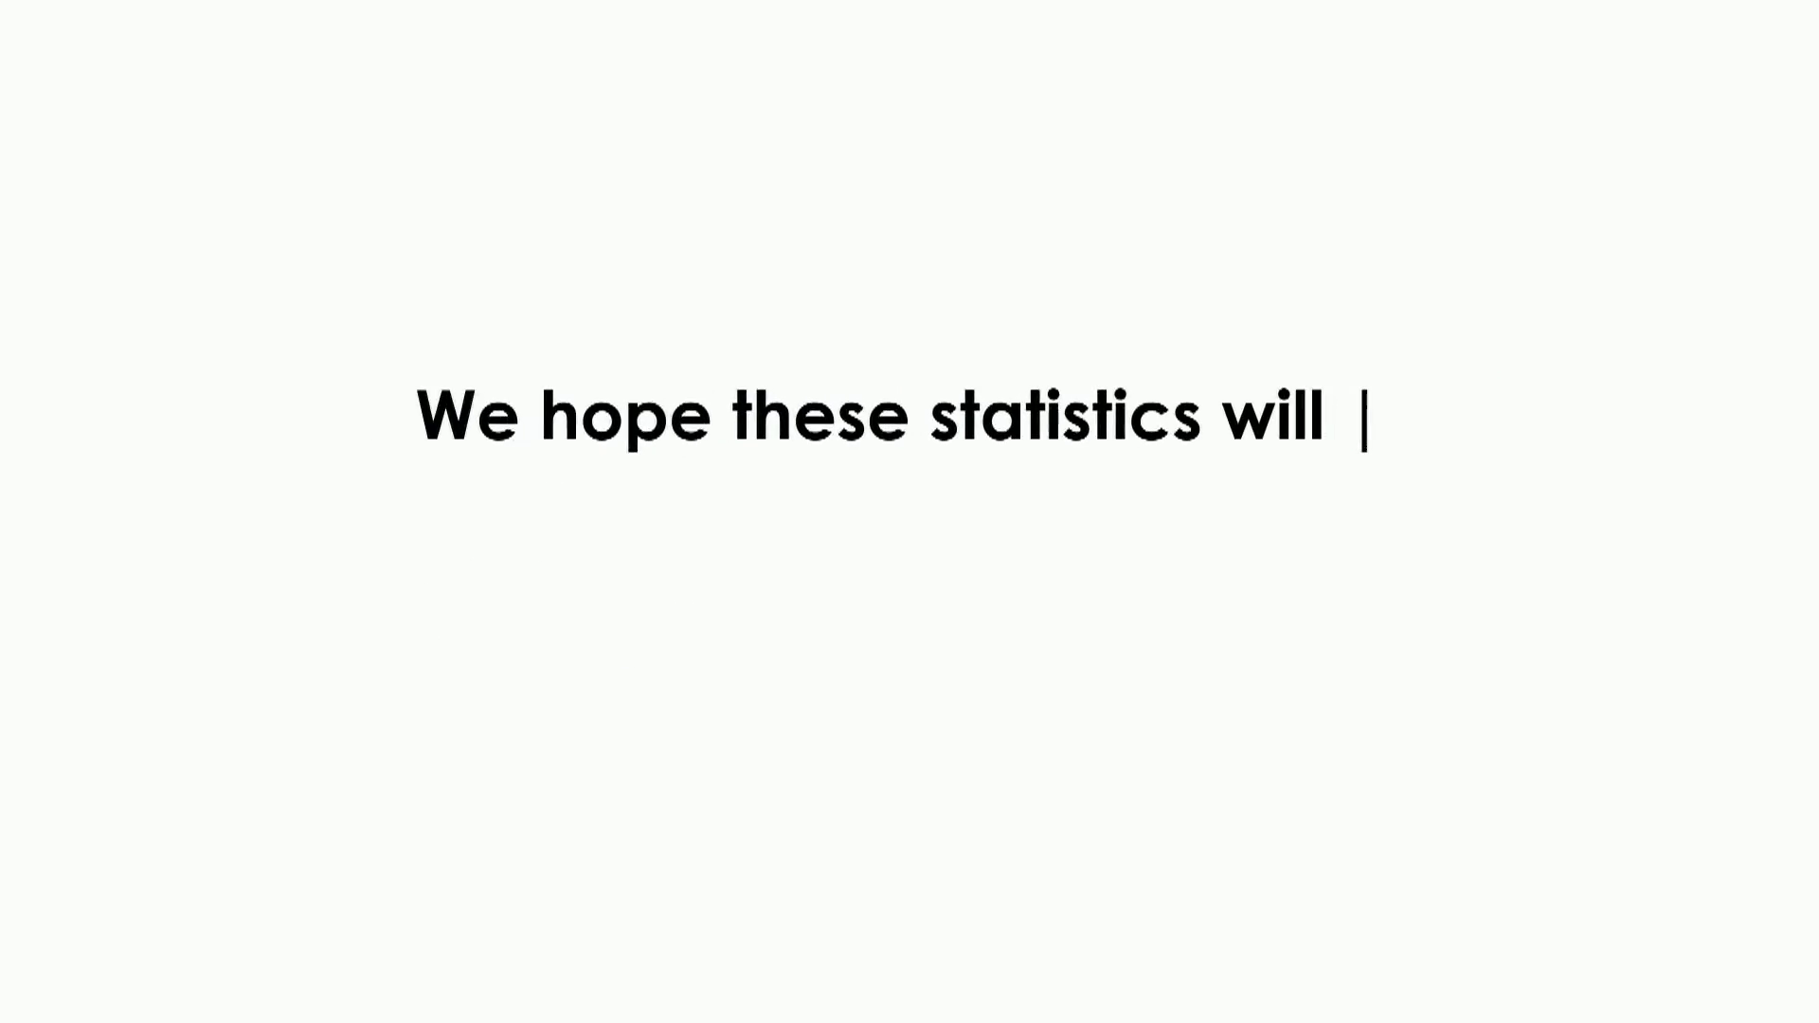
{"action": "type", "text": "make you pay more attention to the education of Ca"}
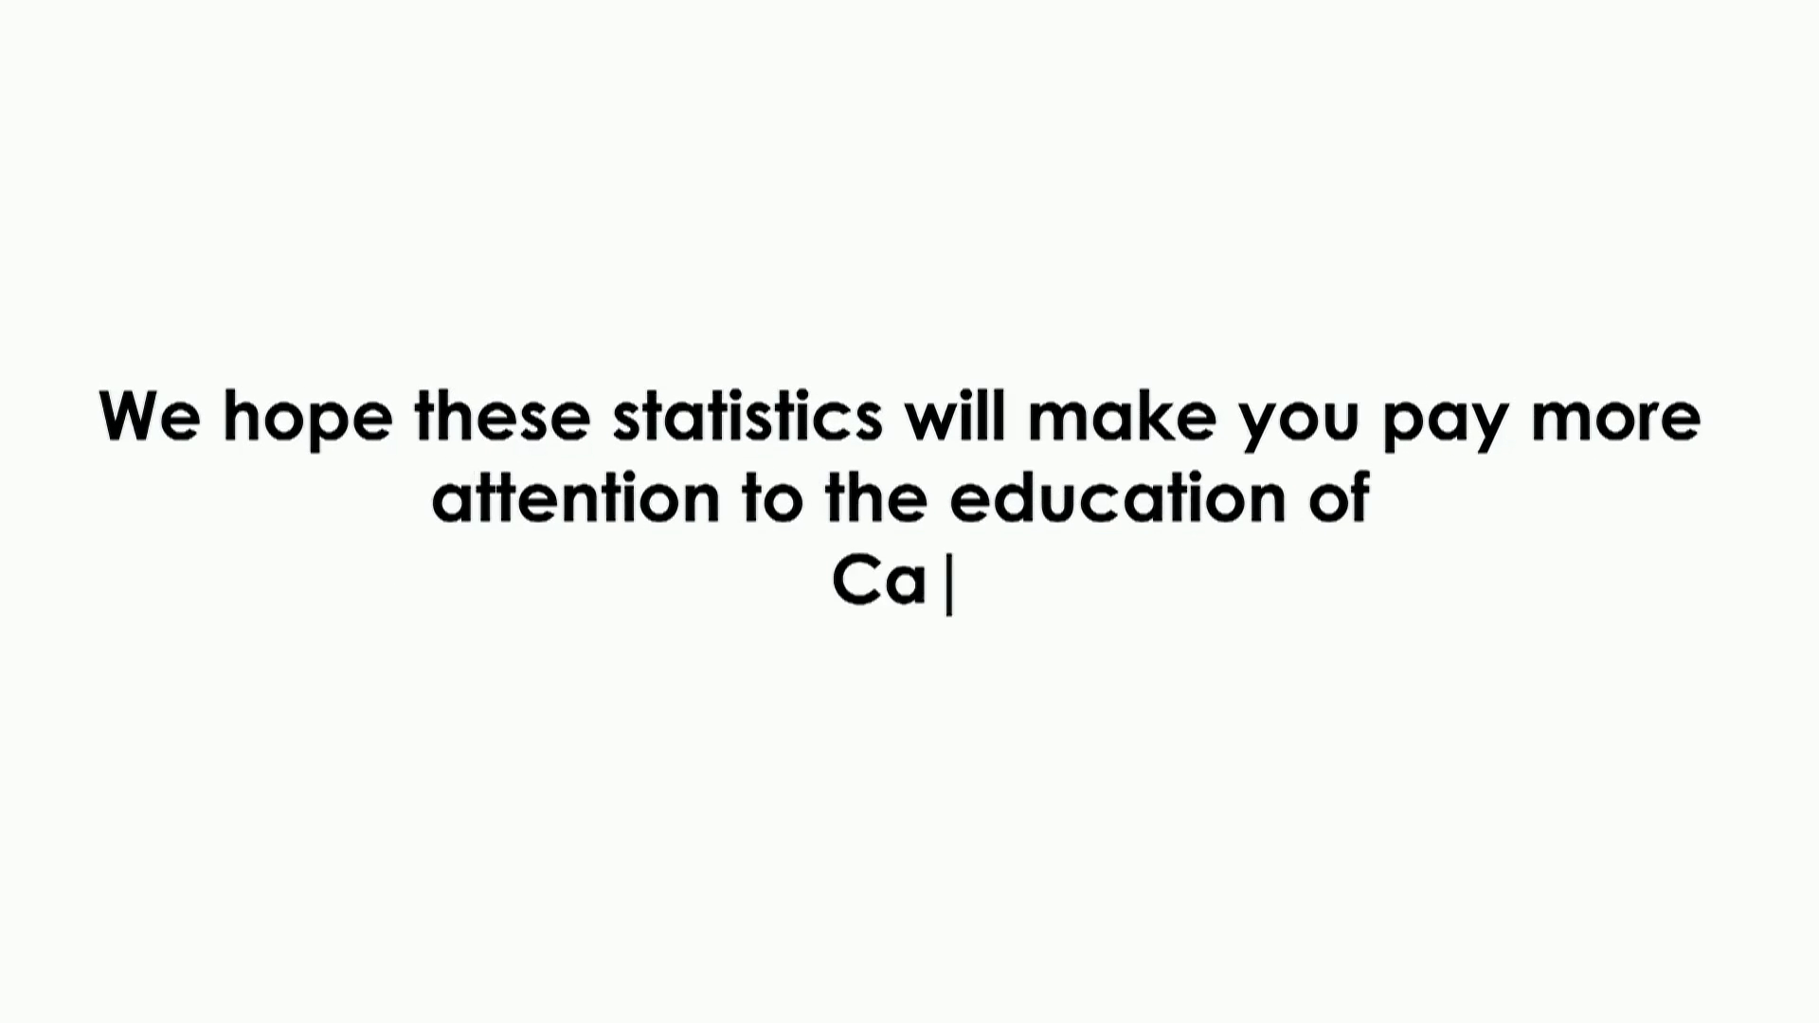
{"action": "type", "text": "mbodia's youths."}
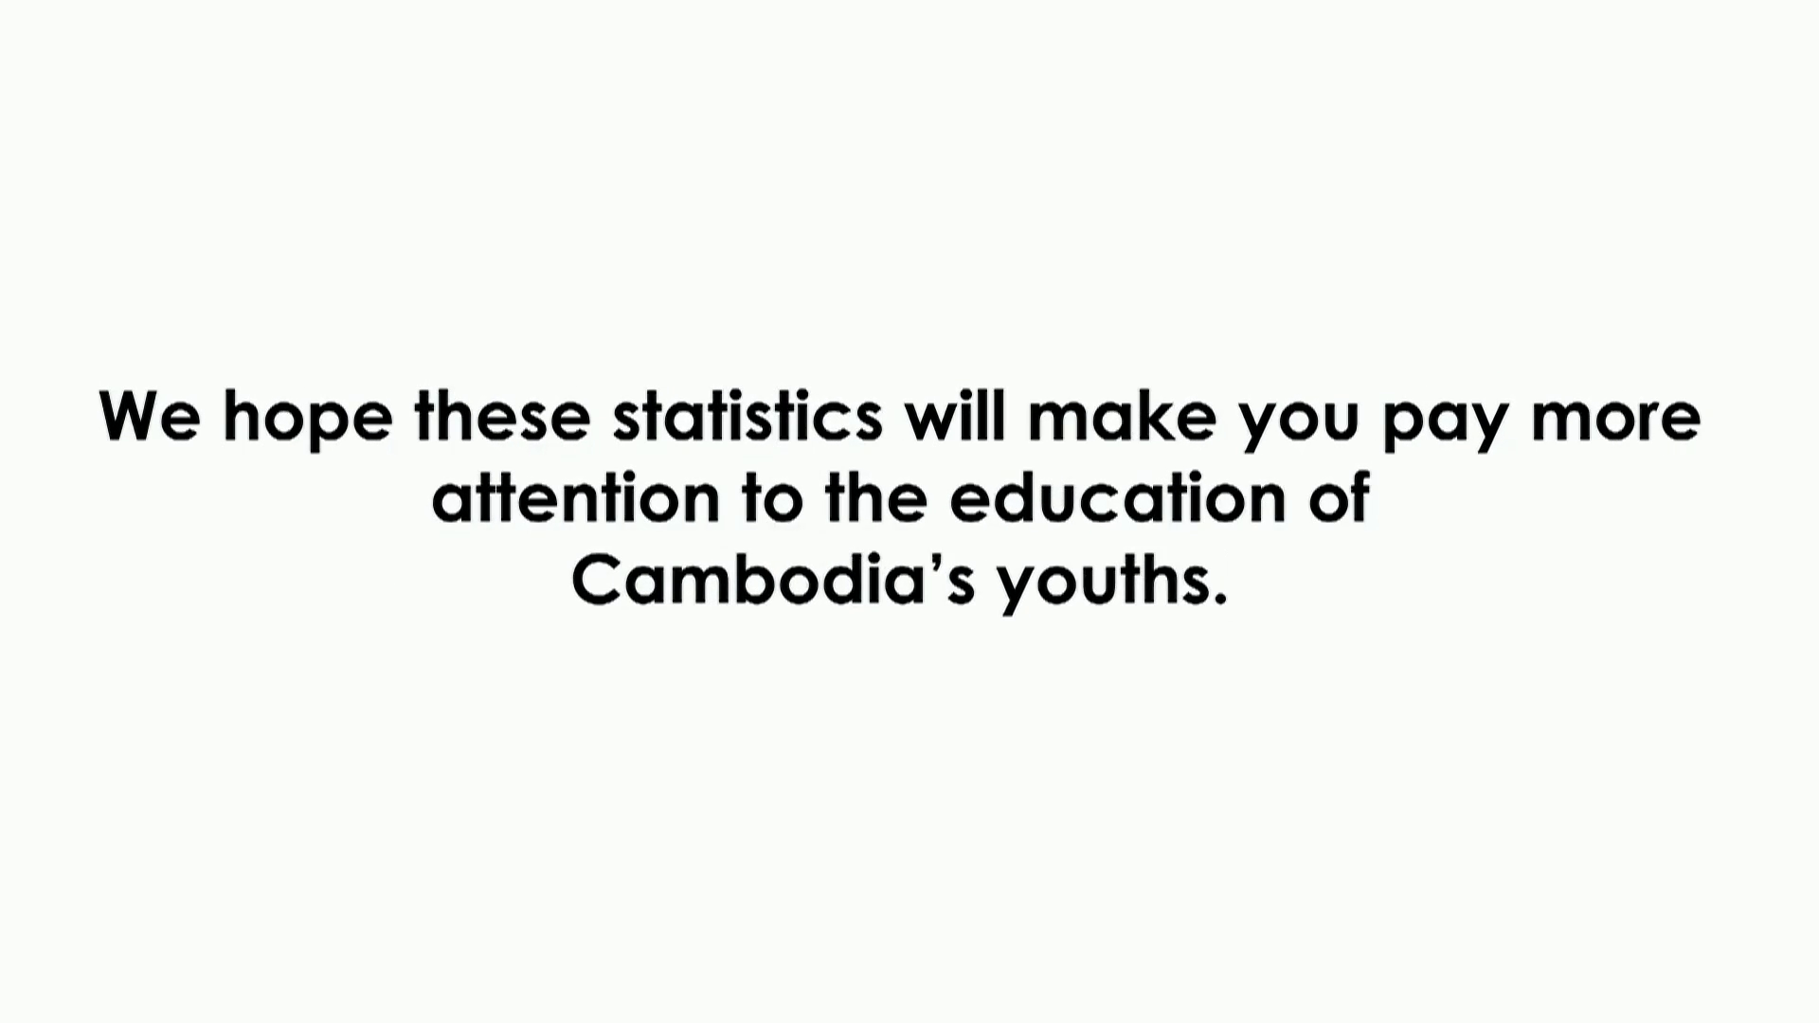